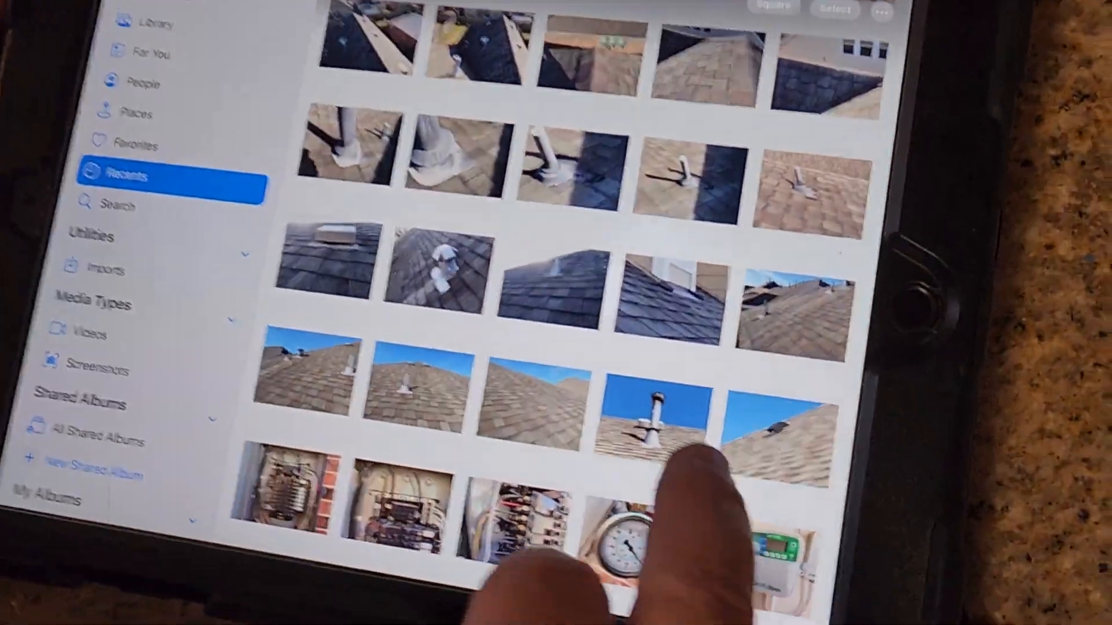
- Scroll through the recent roof photos in Photos' Recents
scroll("down", 3)
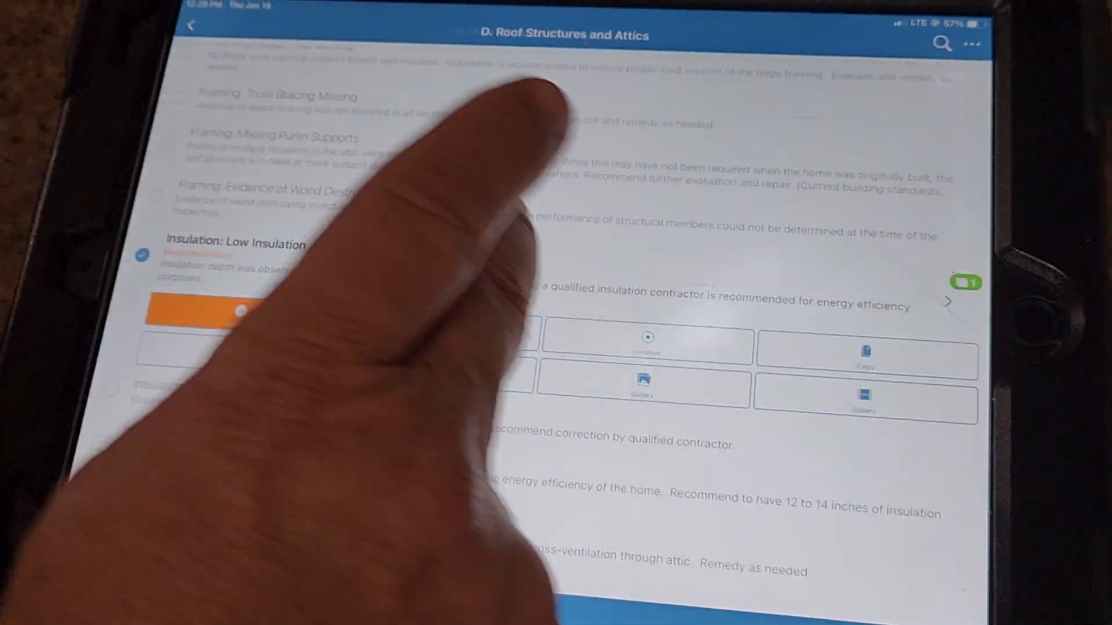
- Open the attic truss photo from Roof Structures and Attics' General Photos for markup
scroll("up", 3)
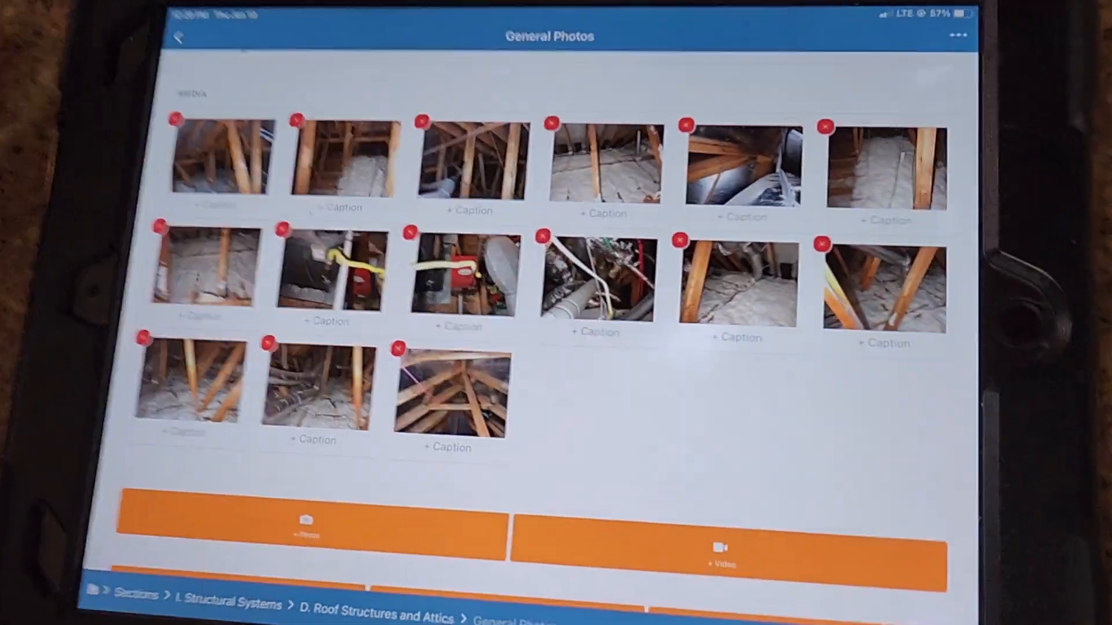
left_click(450, 395)
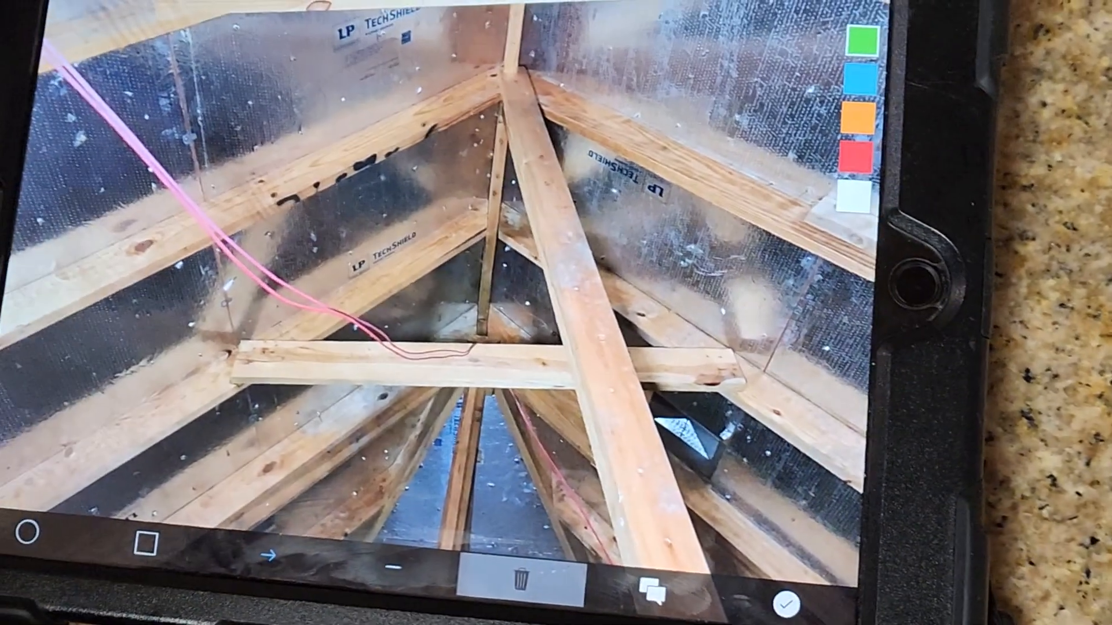
left_click(785, 601)
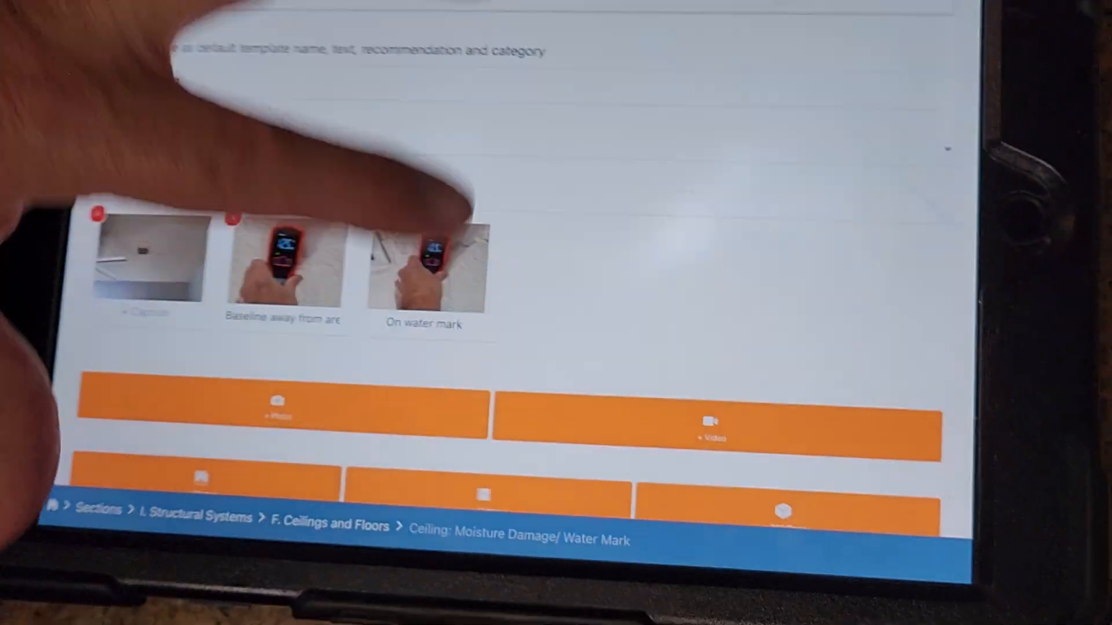
- Open the ceiling moisture-meter photo reading 10.9% on drywall for markup
left_click(427, 270)
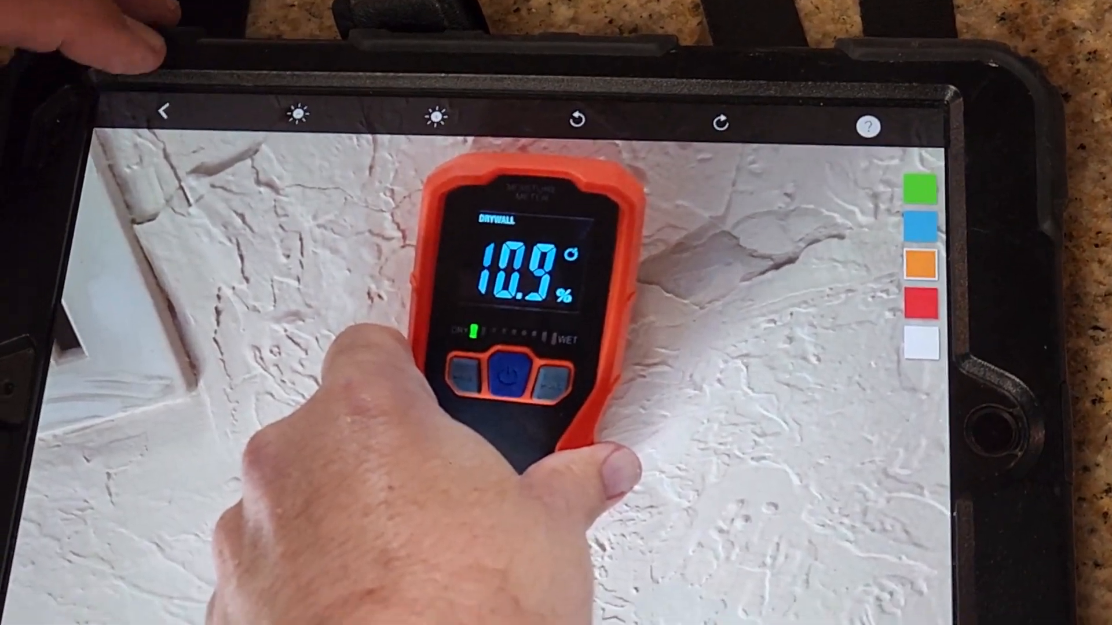